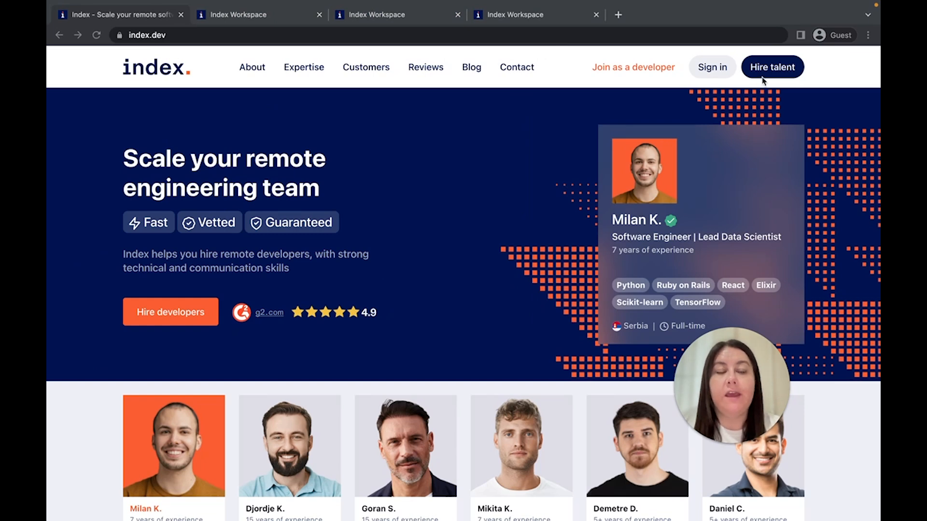
Step: Choose 'Hire talent' on index.dev and land on the workspace new-job form for a Senior Android Developer
{"action": "left_click", "coordinate": [772, 66]}
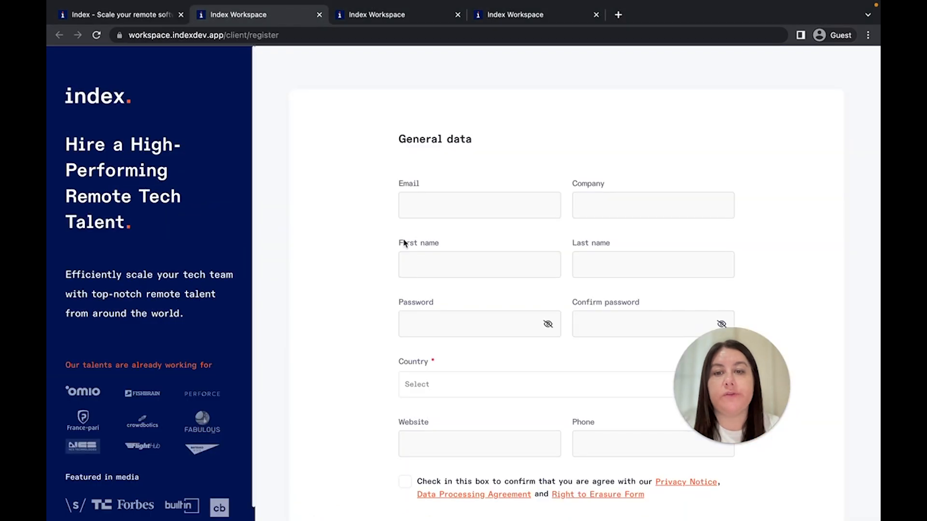
{"action": "mouse_move", "coordinate": [364, 25]}
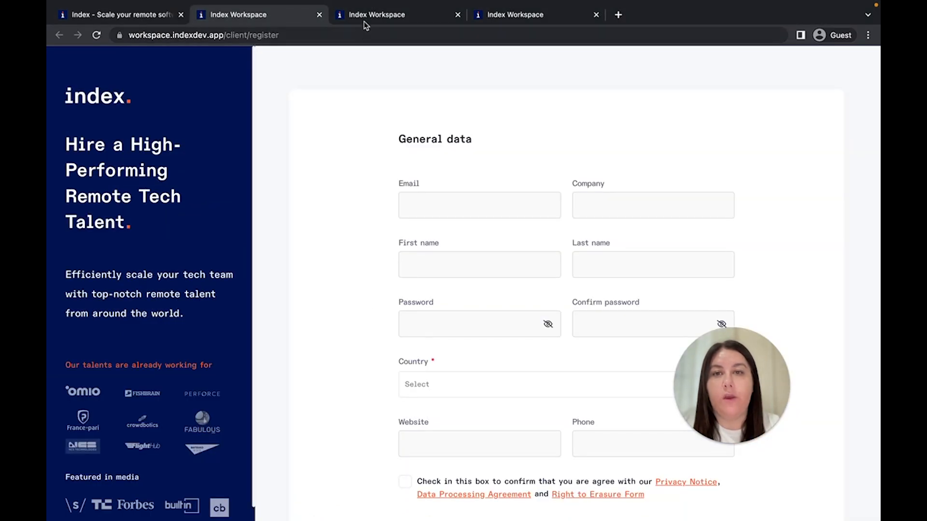
{"action": "left_click", "coordinate": [396, 14]}
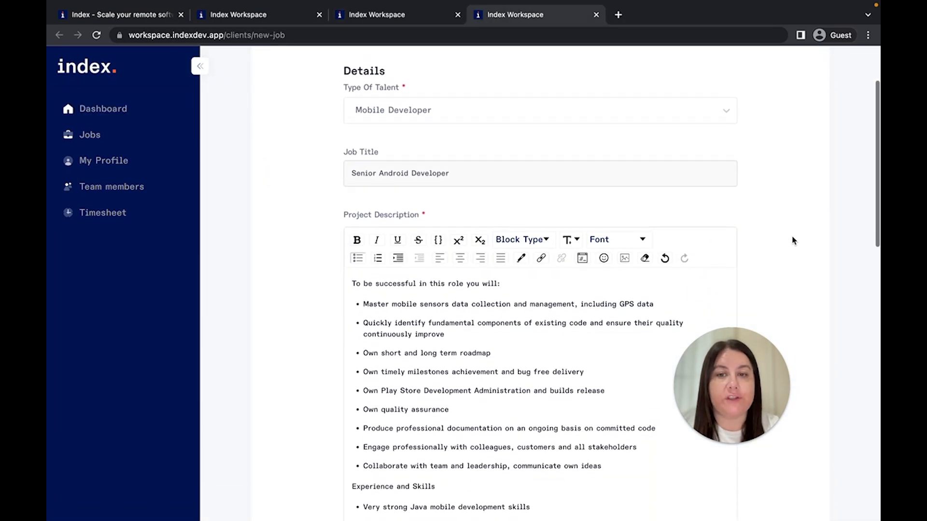
{"action": "scroll", "scroll_direction": "down", "scroll_amount": 3}
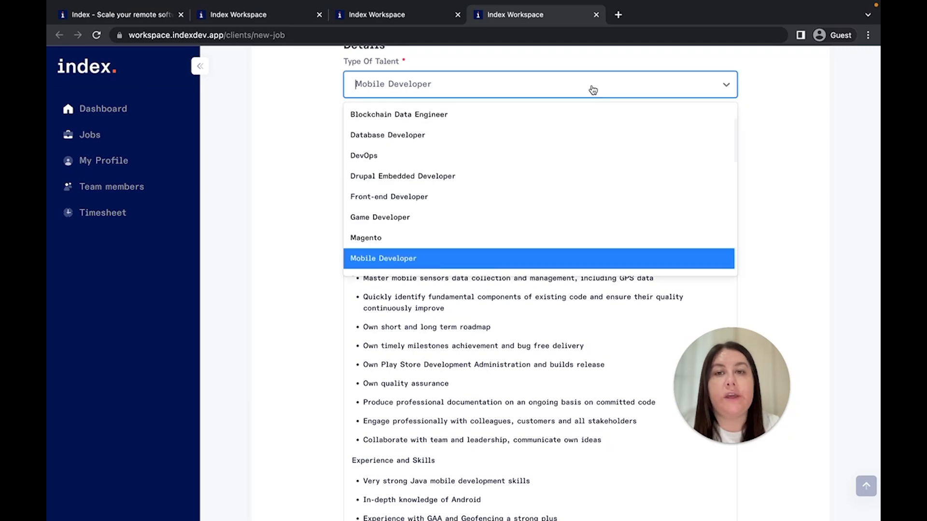
{"action": "scroll", "scroll_direction": "down", "scroll_amount": 3}
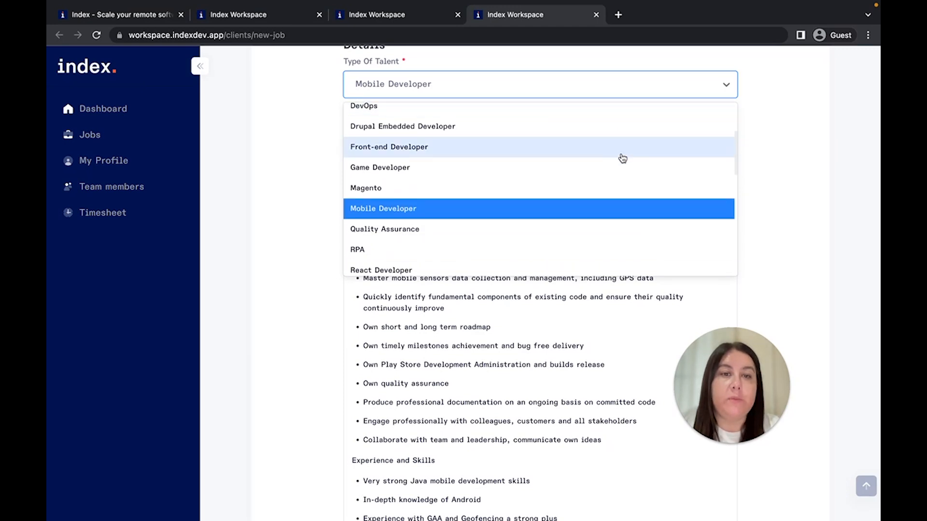
{"action": "scroll", "scroll_direction": "down", "scroll_amount": 3}
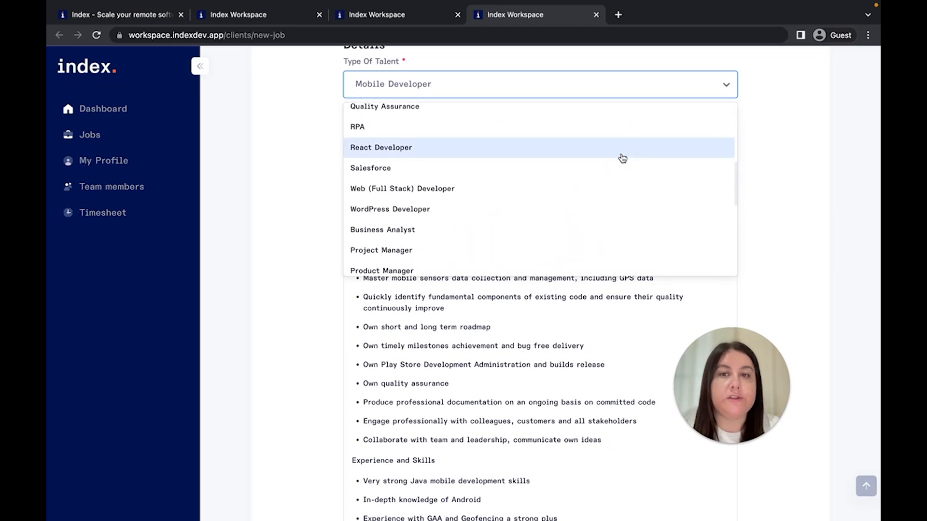
{"action": "scroll", "scroll_direction": "down", "scroll_amount": 3}
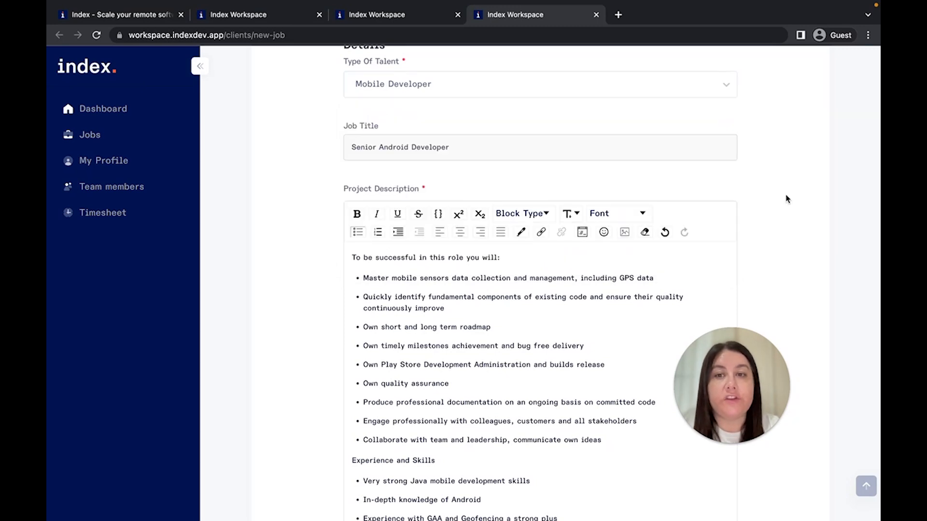
{"action": "scroll", "scroll_direction": "down", "scroll_amount": 3}
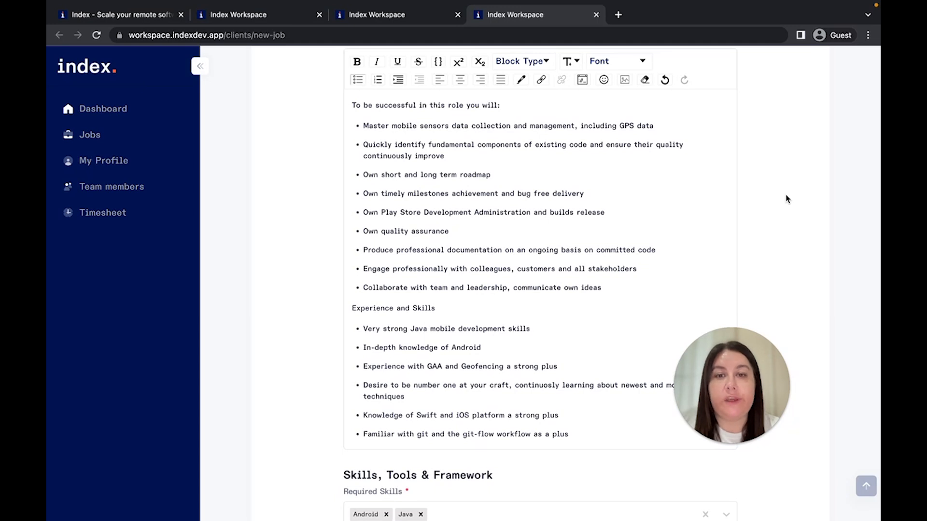
{"action": "scroll", "scroll_direction": "down", "scroll_amount": 3}
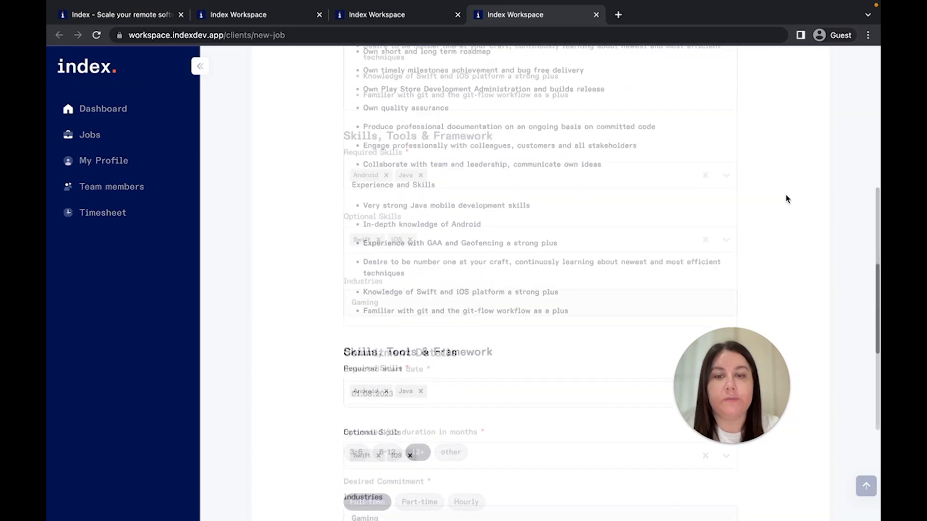
{"action": "scroll", "scroll_direction": "down", "scroll_amount": 3}
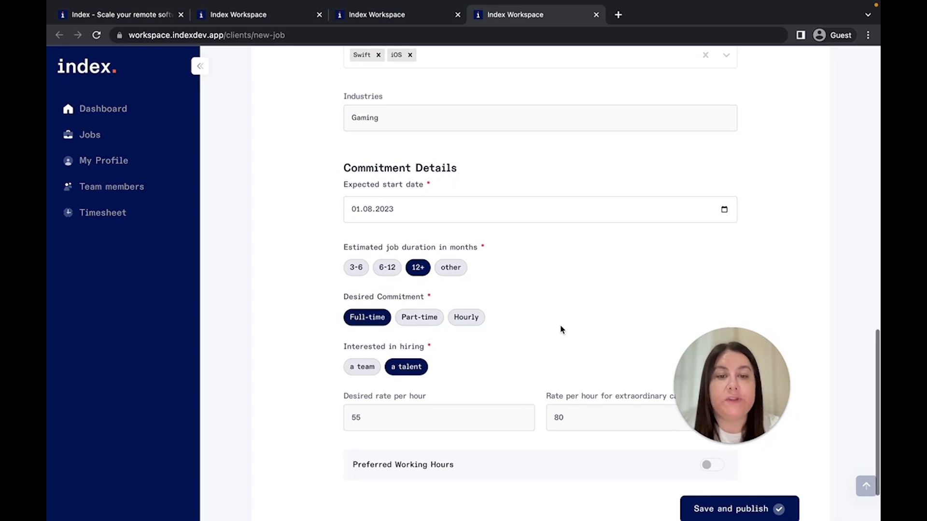
Step: Save and publish the job, landing on the dashboard with the three open engineering roles
{"action": "scroll", "scroll_direction": "down", "scroll_amount": 3}
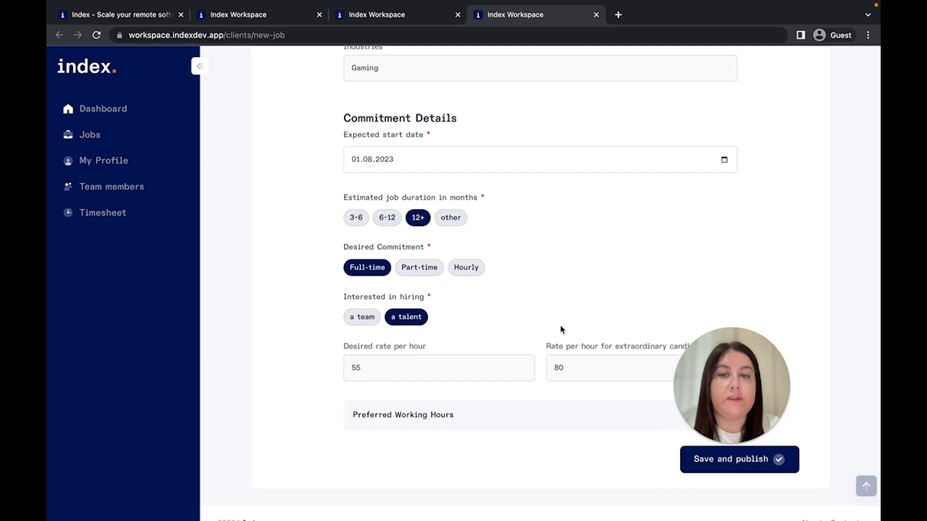
{"action": "mouse_move", "coordinate": [642, 480]}
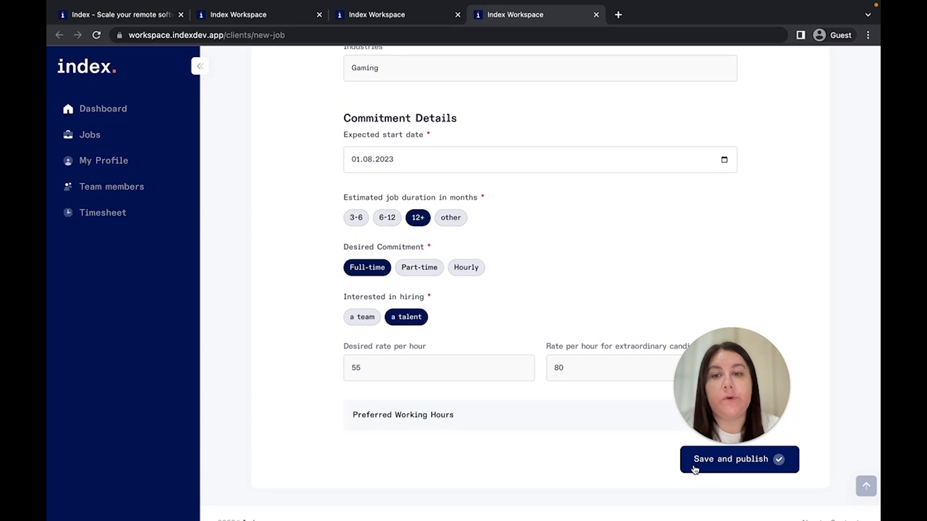
{"action": "mouse_move", "coordinate": [477, 284]}
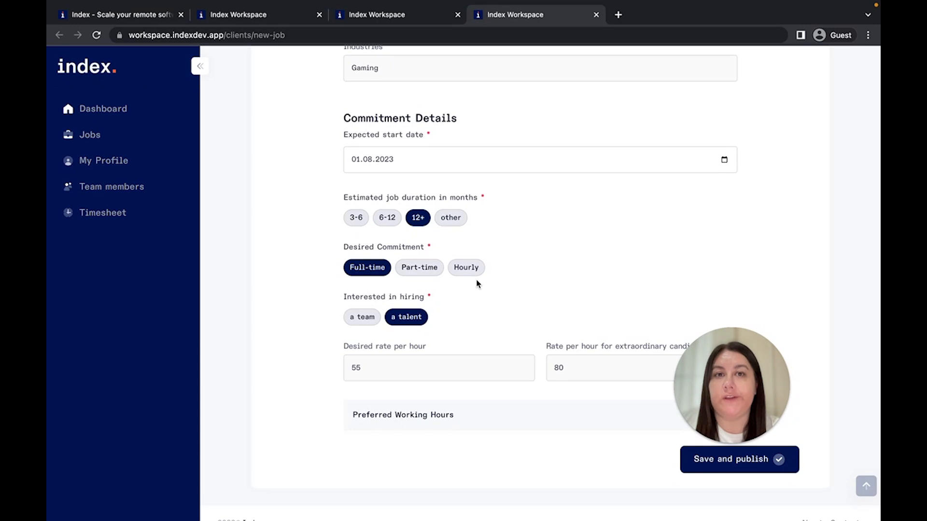
{"action": "left_click", "coordinate": [738, 459]}
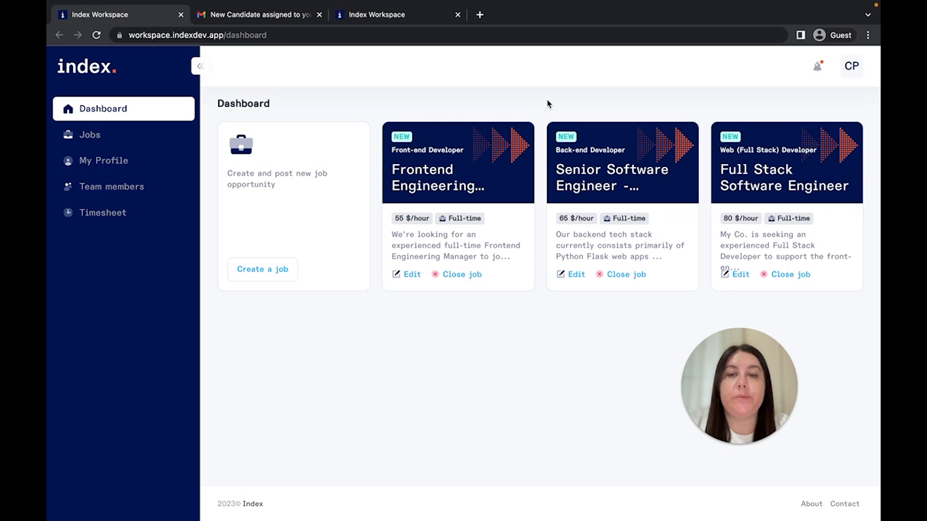
Step: Glance at the 'New Candidate assigned' Gmail, then open the Frontend Engineering Manager job with 3 verified candidates
{"action": "left_click", "coordinate": [258, 15]}
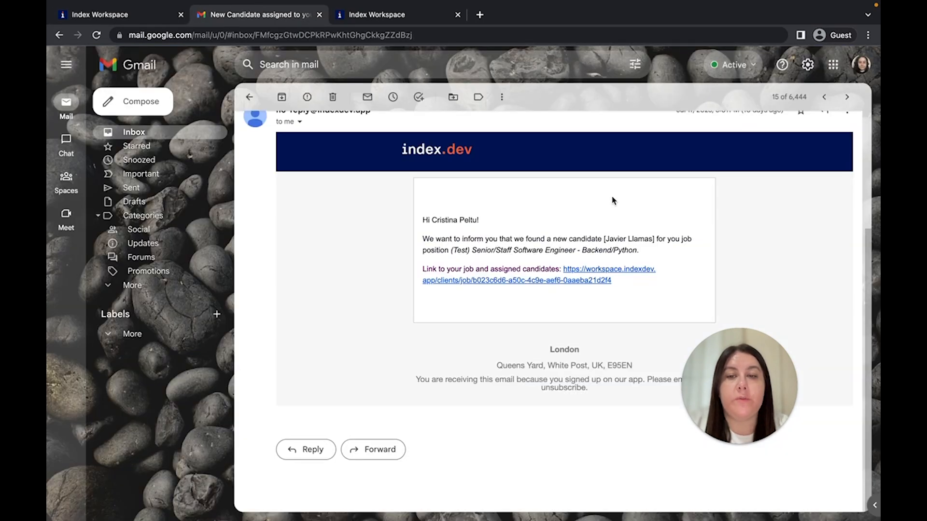
{"action": "left_click", "coordinate": [100, 14]}
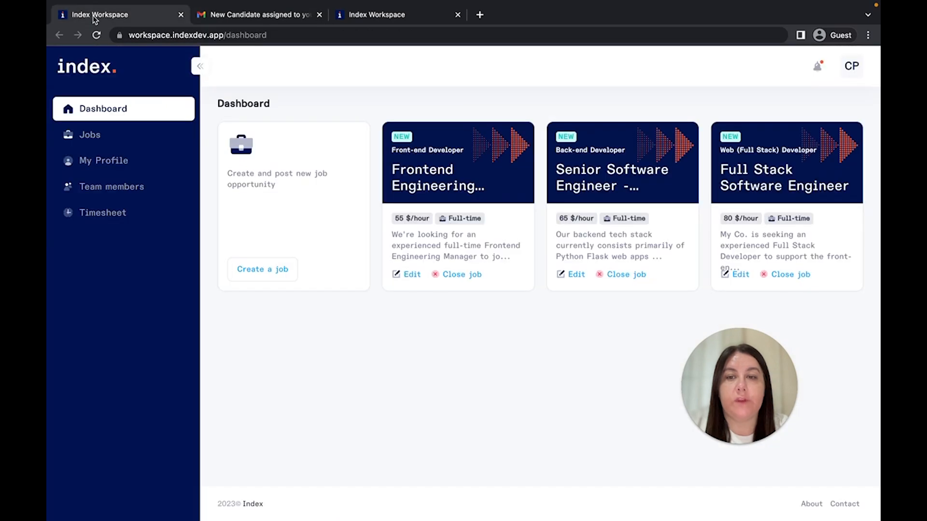
{"action": "left_click", "coordinate": [818, 66]}
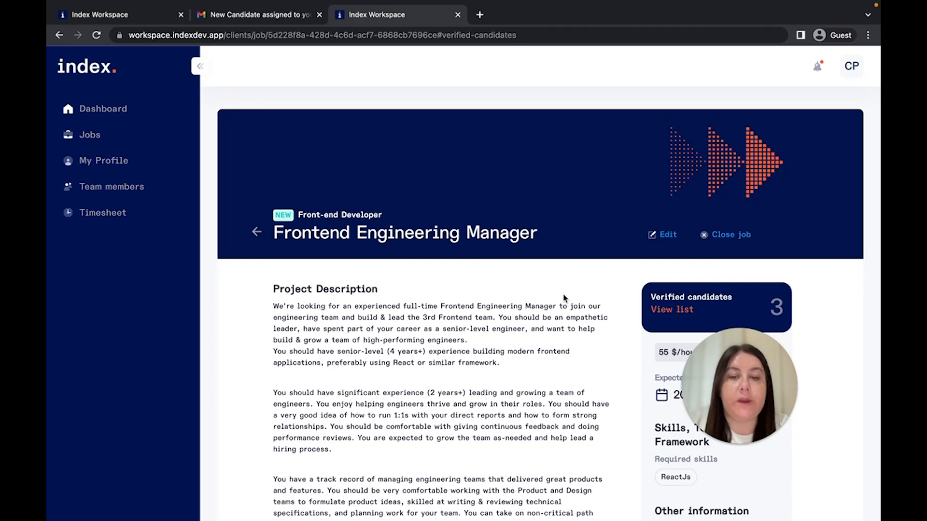
{"action": "scroll", "scroll_direction": "down", "scroll_amount": 3}
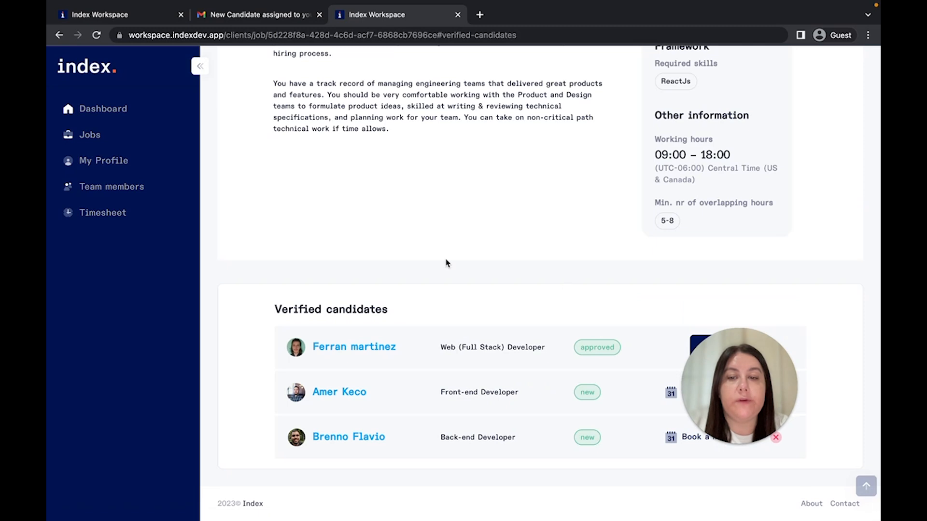
{"action": "mouse_move", "coordinate": [425, 296]}
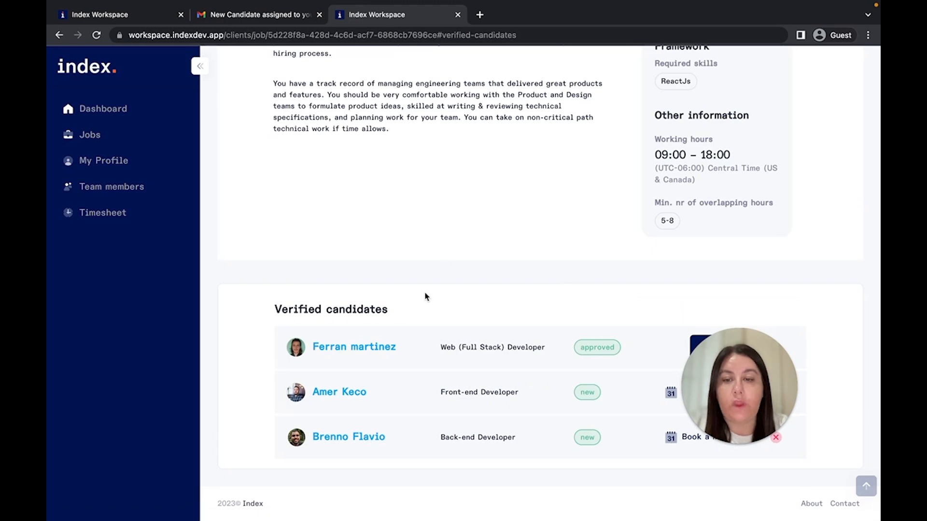
{"action": "left_click", "coordinate": [339, 392]}
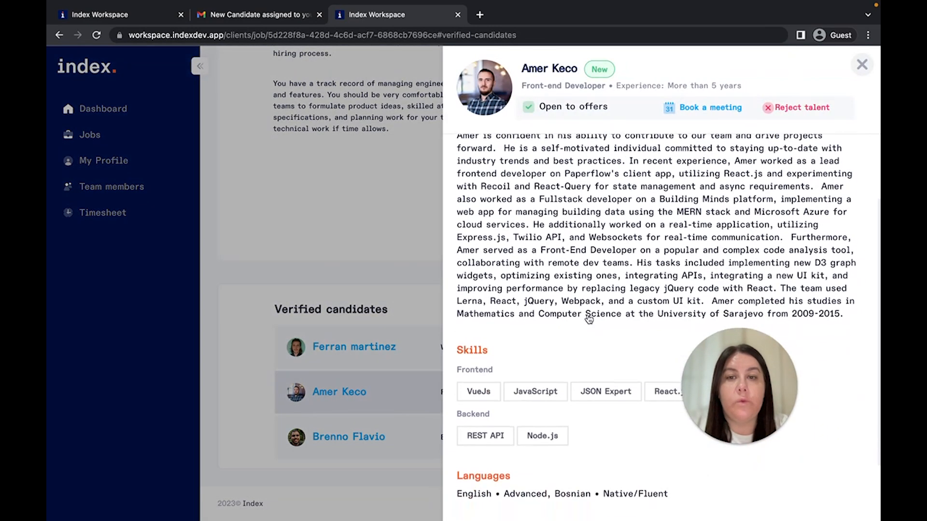
{"action": "scroll", "scroll_direction": "up", "scroll_amount": 3}
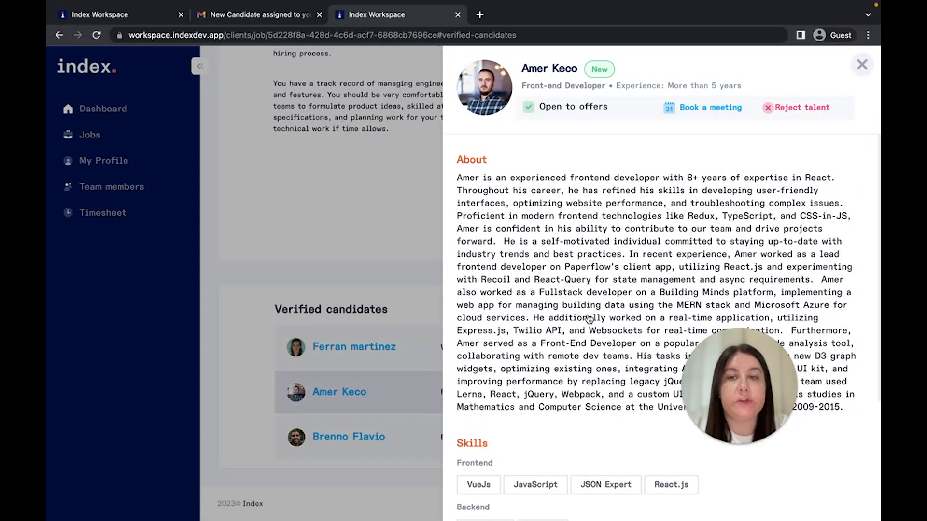
{"action": "left_click", "coordinate": [861, 64]}
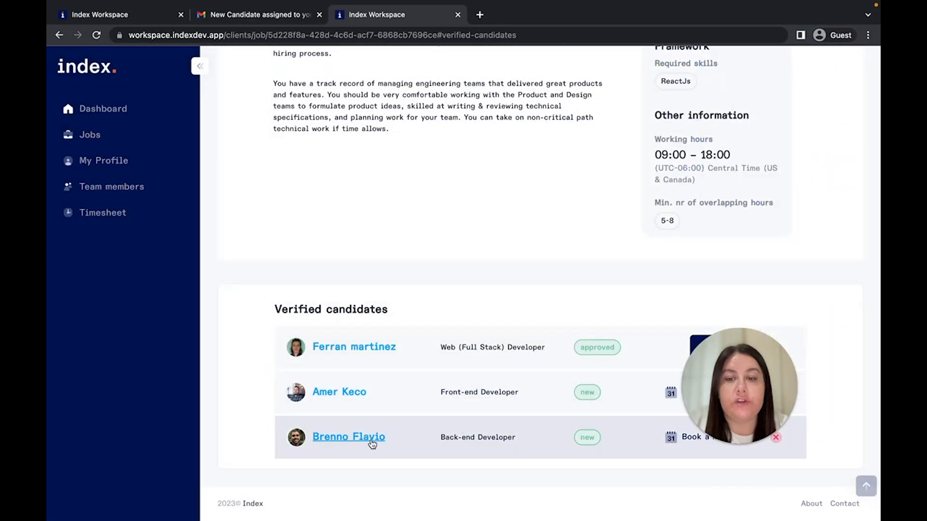
{"action": "left_click", "coordinate": [349, 437]}
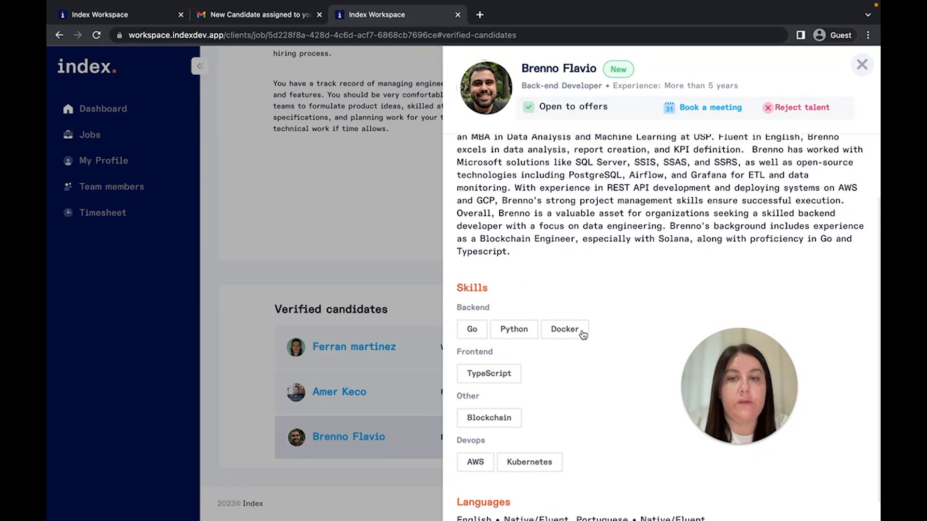
{"action": "left_click", "coordinate": [861, 65]}
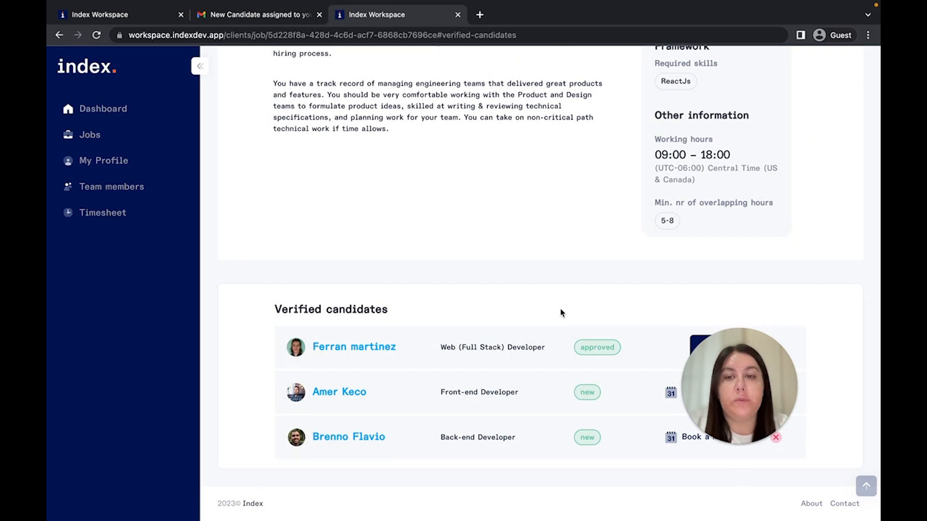
{"action": "left_click", "coordinate": [691, 436]}
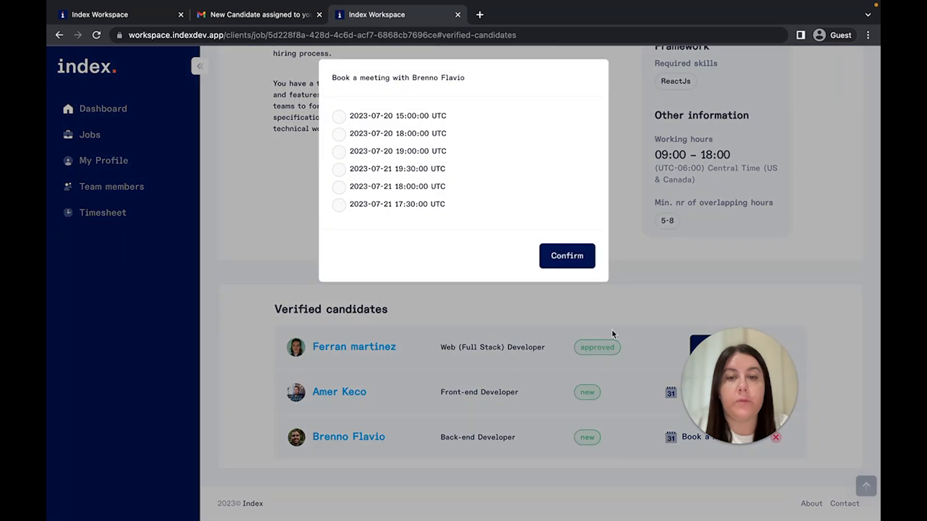
{"action": "mouse_move", "coordinate": [560, 190]}
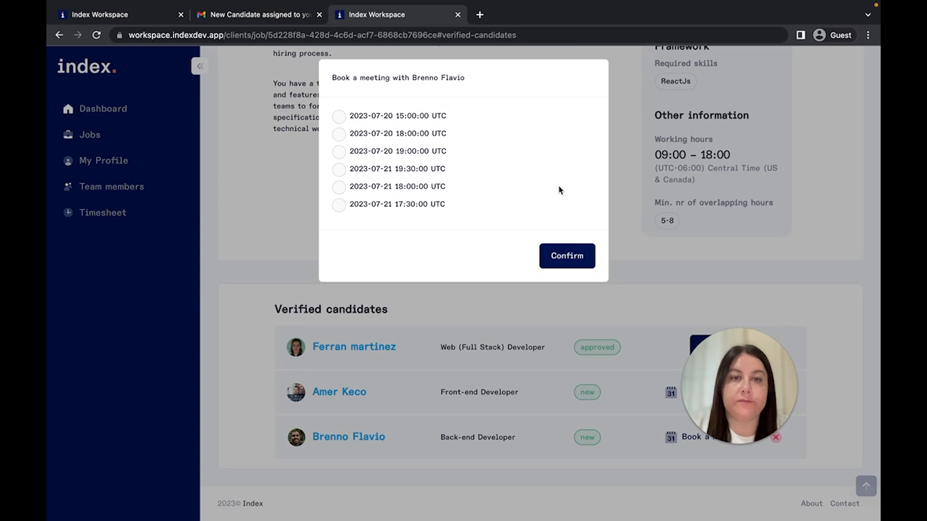
{"action": "left_click", "coordinate": [103, 108]}
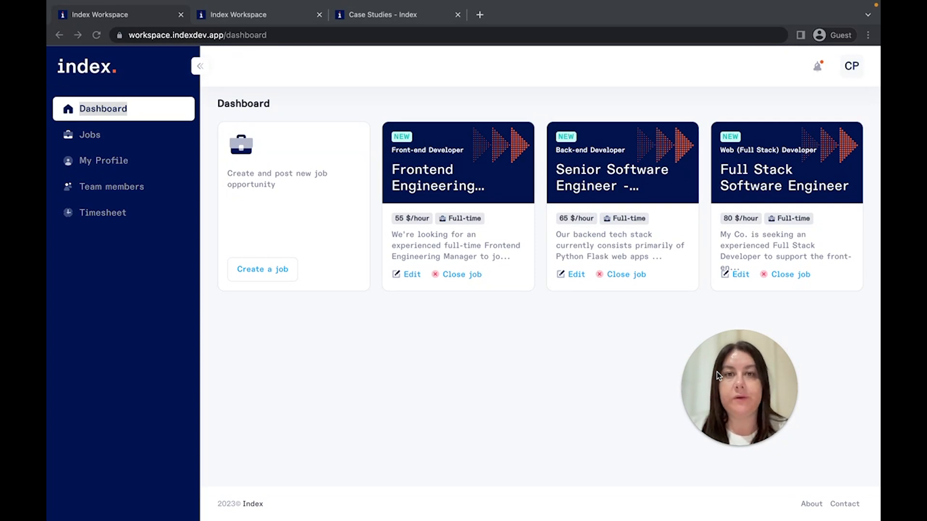
{"action": "mouse_move", "coordinate": [51, 232]}
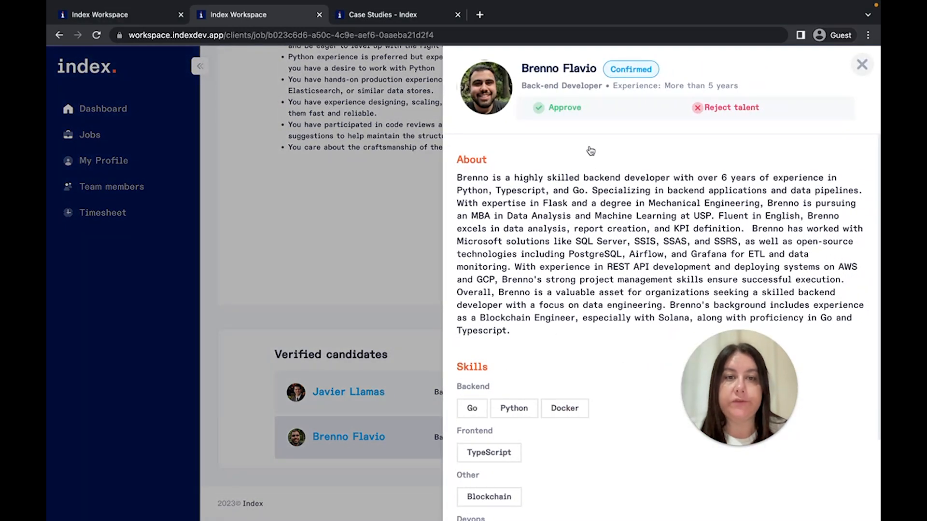
{"action": "left_click", "coordinate": [557, 108]}
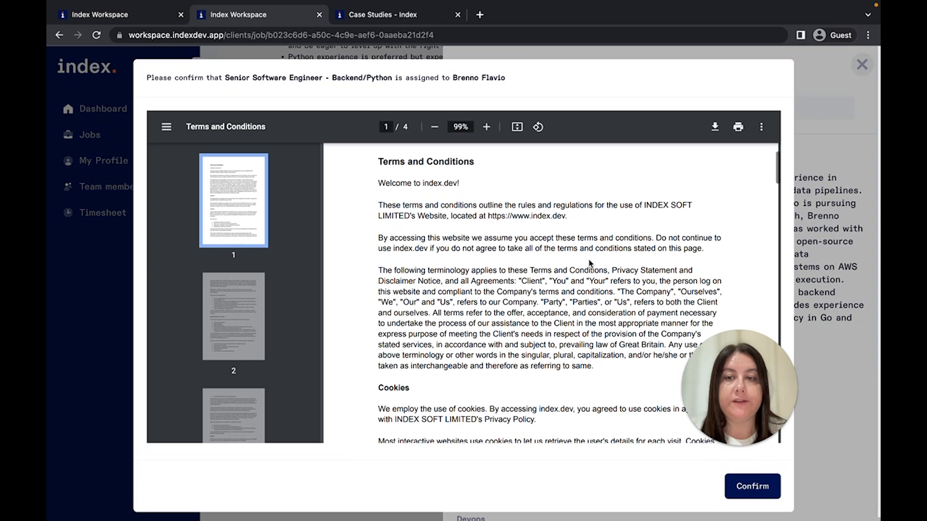
{"action": "scroll", "scroll_direction": "down", "scroll_amount": 3}
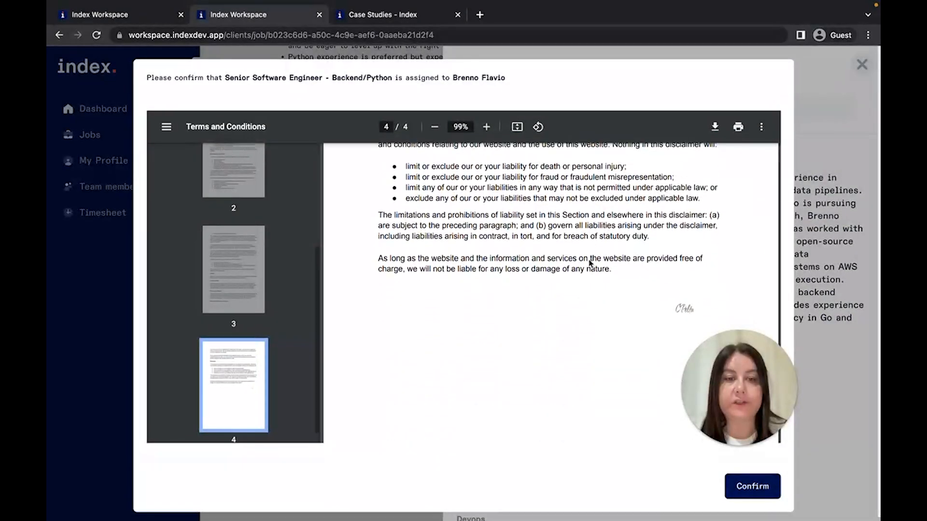
{"action": "left_click", "coordinate": [751, 486]}
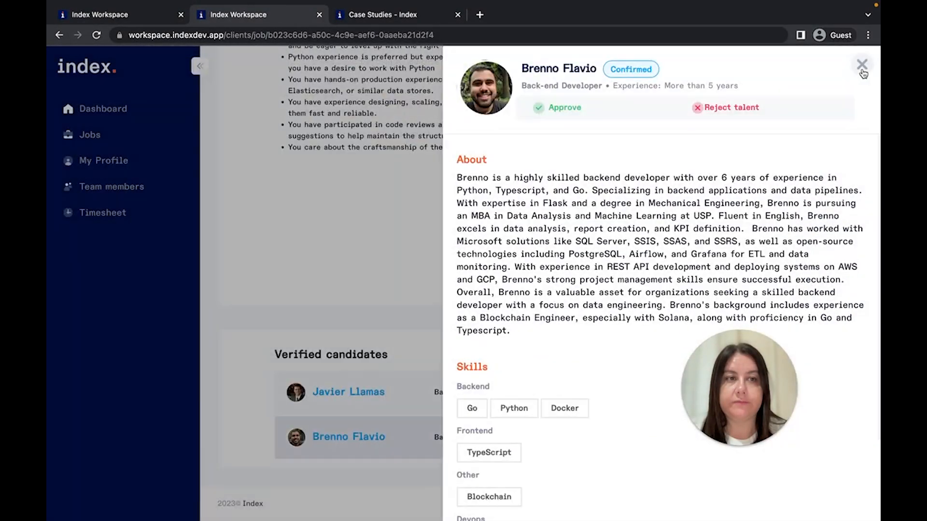
{"action": "left_click", "coordinate": [862, 64]}
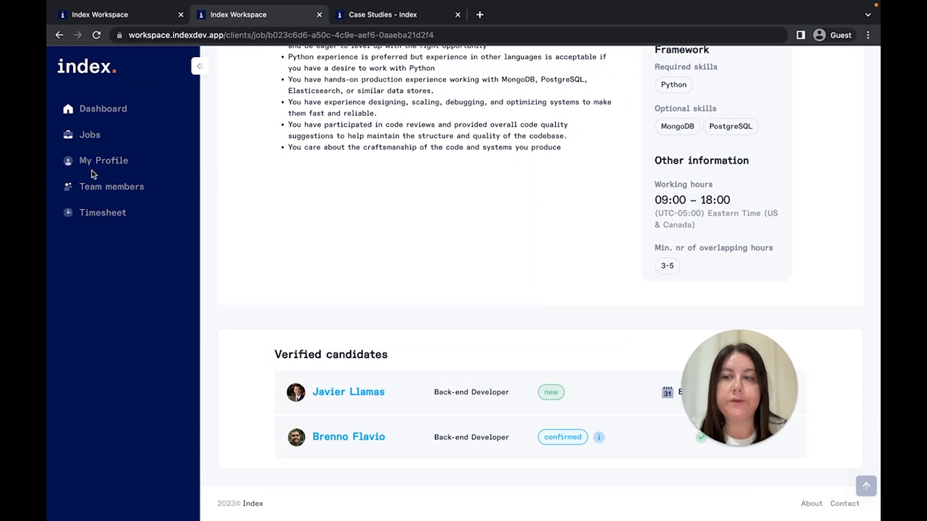
Step: Open My Profile to show the E-Sign section with Signature 1 as default
{"action": "left_click", "coordinate": [103, 160]}
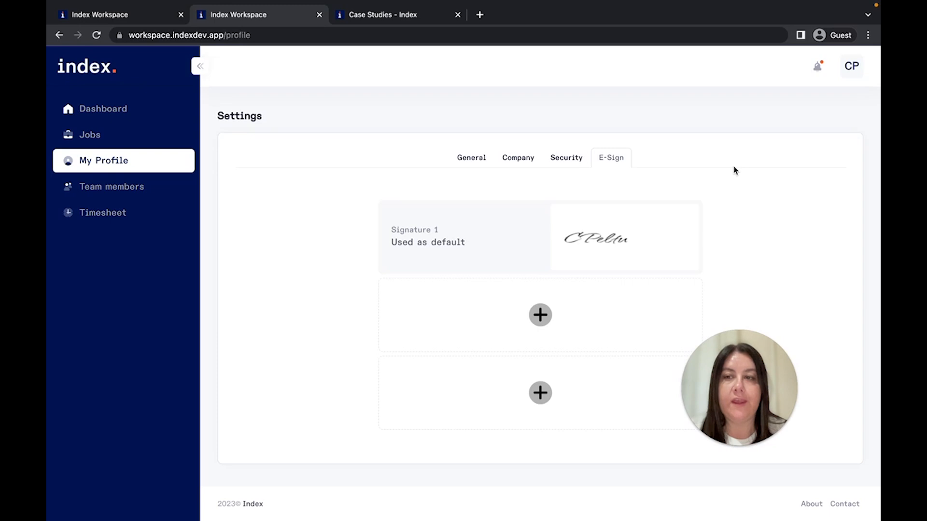
{"action": "mouse_move", "coordinate": [140, 246]}
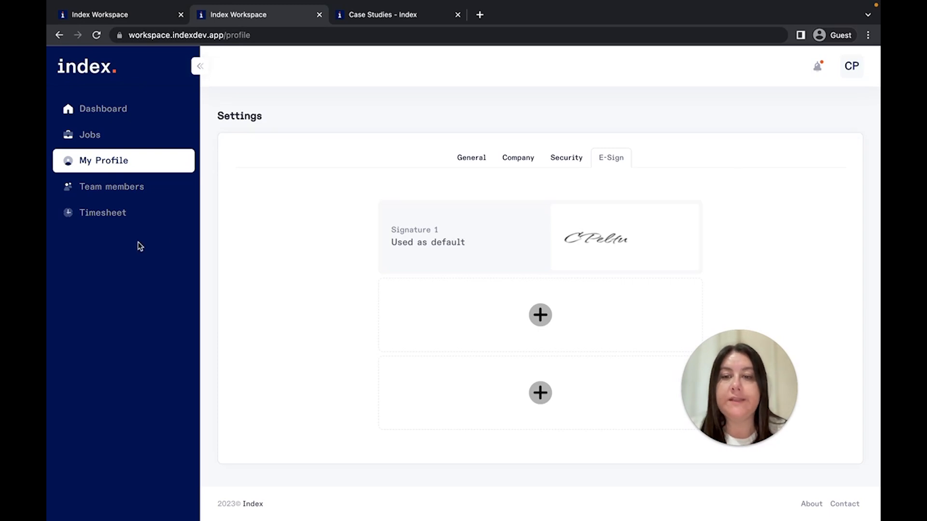
{"action": "mouse_move", "coordinate": [112, 212]}
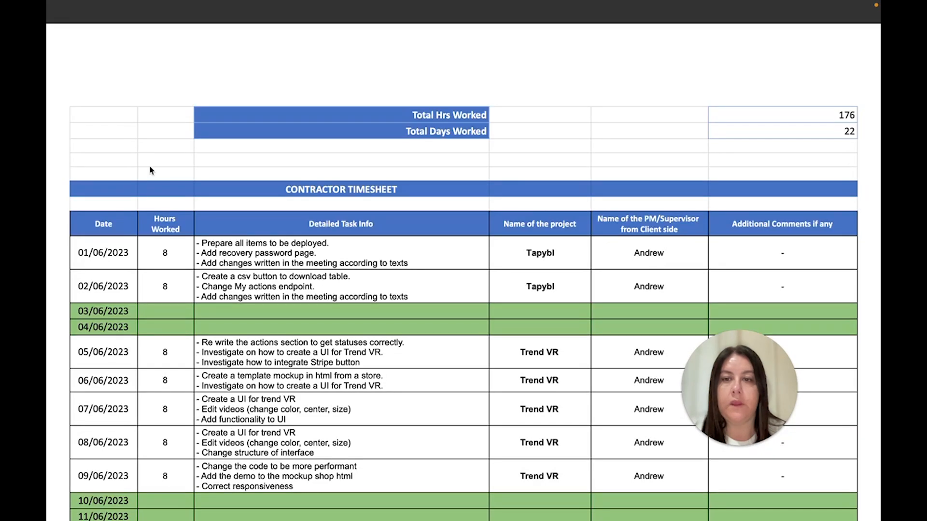
Step: Scroll through the contractor timesheet of daily tasks totalling 176 hours over 22 days
{"action": "scroll", "scroll_direction": "down", "scroll_amount": 3}
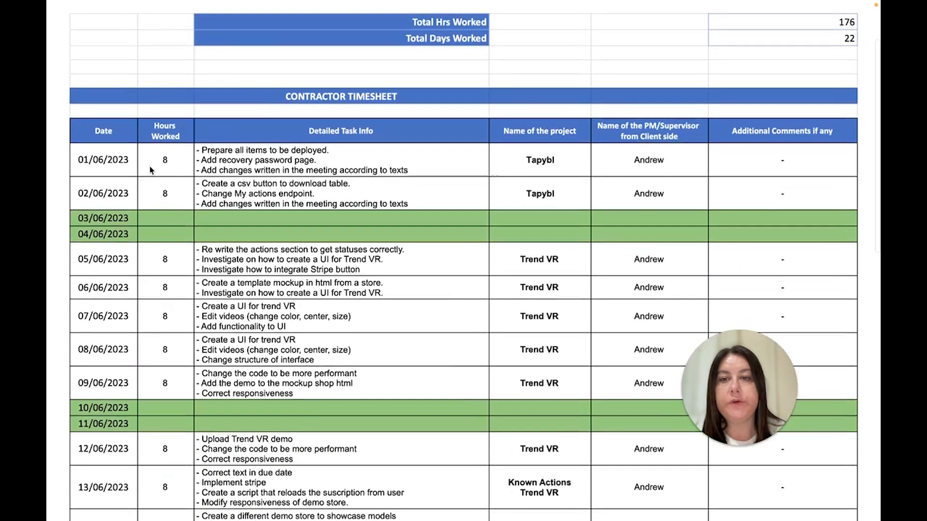
{"action": "scroll", "scroll_direction": "down", "scroll_amount": 3}
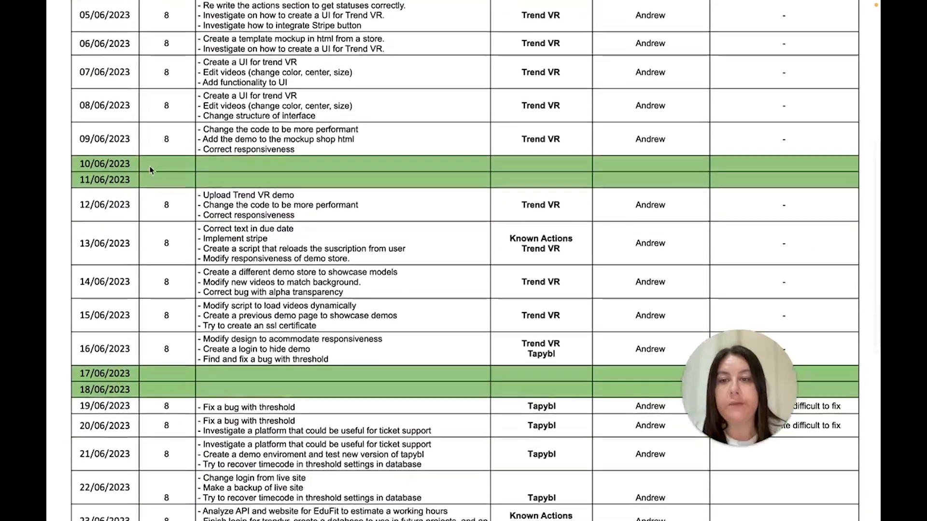
{"action": "scroll", "scroll_direction": "up", "scroll_amount": 3}
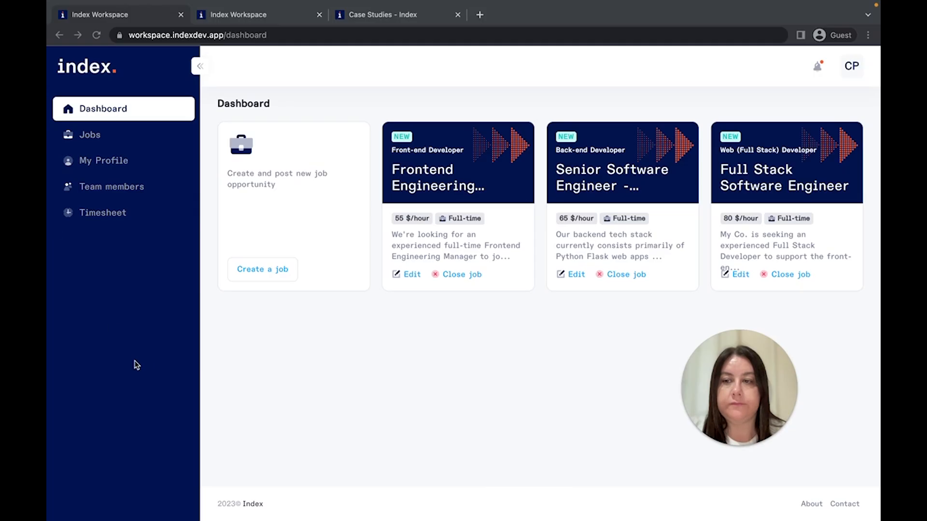
{"action": "mouse_move", "coordinate": [146, 365]}
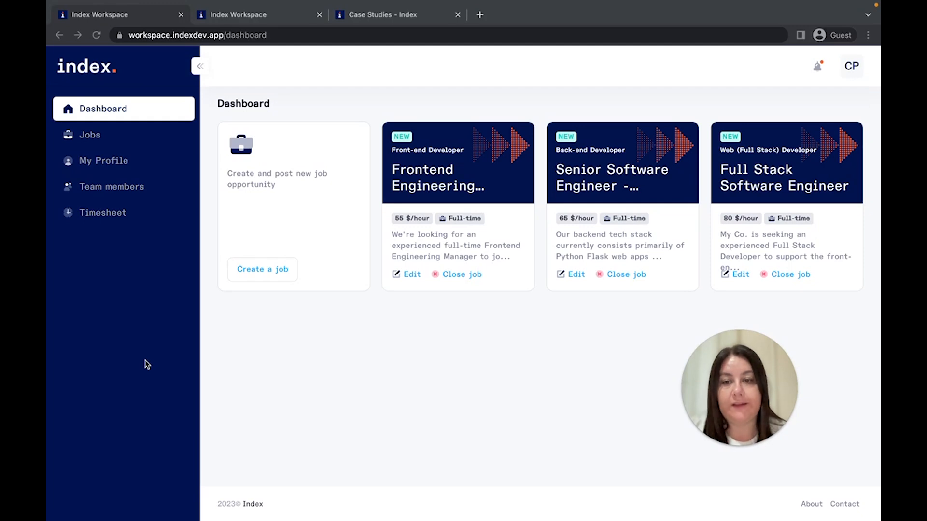
Step: Switch to the Case Studies tab showing index.dev/customers with the Omio case study
{"action": "left_click", "coordinate": [390, 14]}
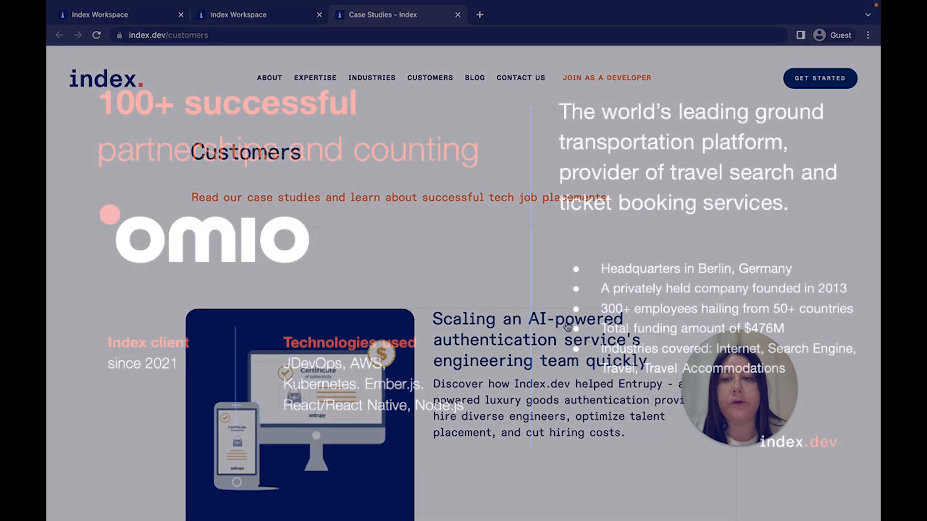